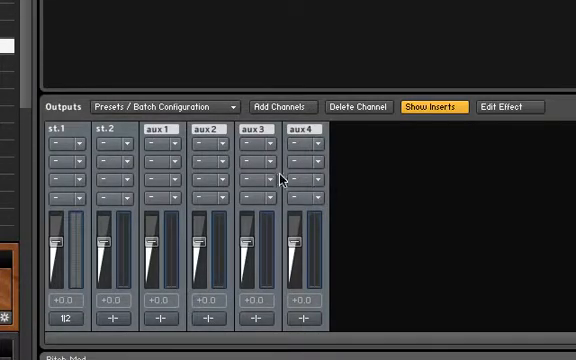
Bring up the channel output configuration for the aux 1 channel in the Outputs section.
click(165, 151)
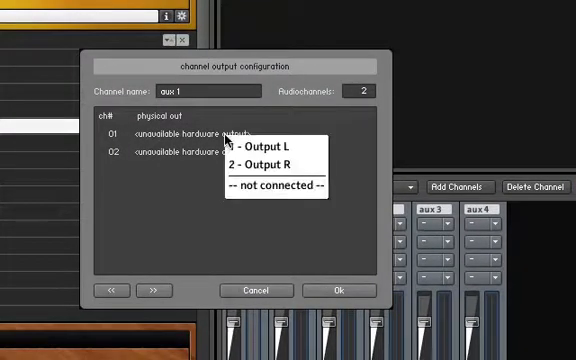
Route aux 1's ch 01 to 1 - Output L and ch 02 to 2 - Output R, and confirm.
click(272, 145)
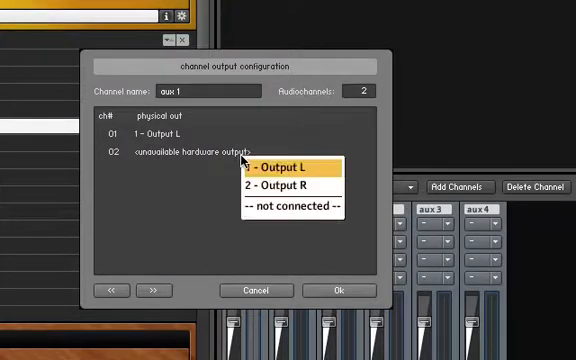
click(278, 188)
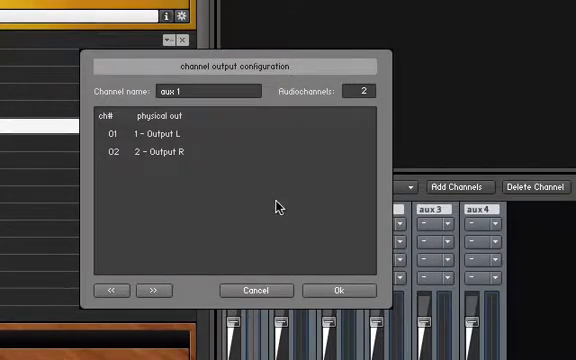
click(338, 290)
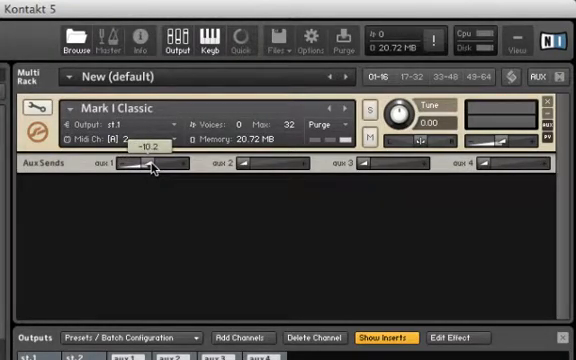
Lower the Mark I Classic's aux 1 send slider to about -22.8 dB.
drag(145, 160, 145, 170)
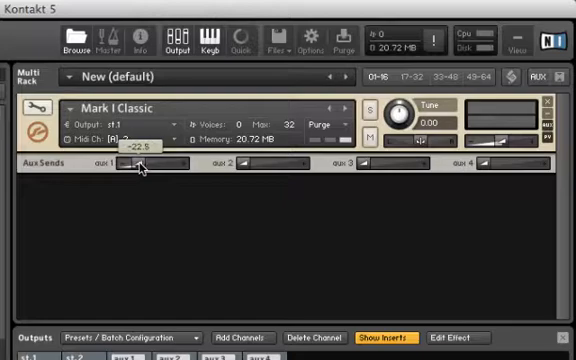